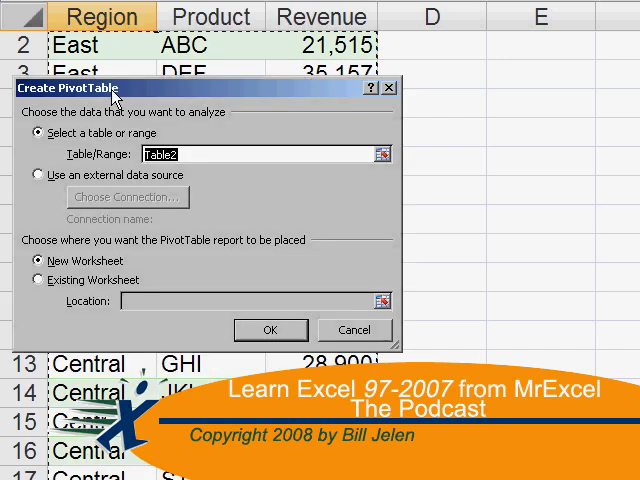
Select both tables' Date, Sales and Cost data and apply Go To Special Row differences
{"action": "left_click", "coordinate": [270, 330]}
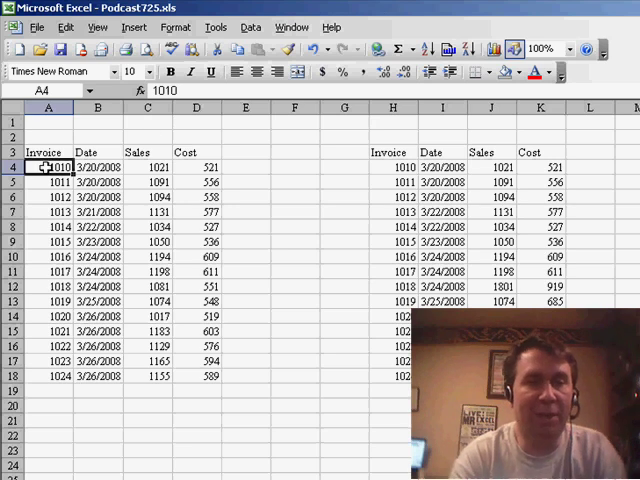
{"action": "left_click_drag", "start_coordinate": [48, 165], "coordinate": [198, 375]}
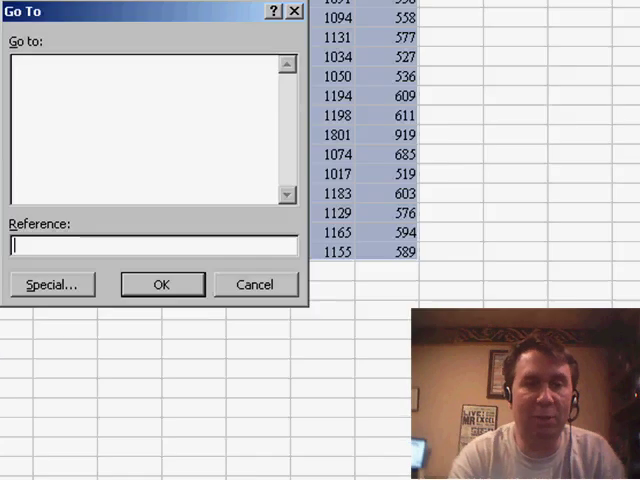
{"action": "left_click", "coordinate": [52, 284]}
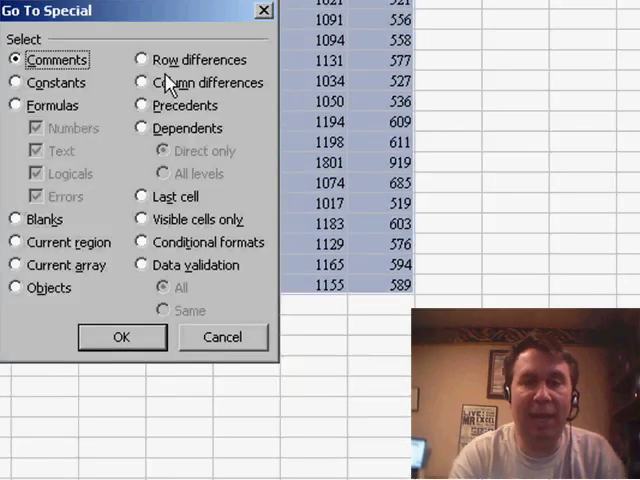
{"action": "left_click", "coordinate": [142, 59]}
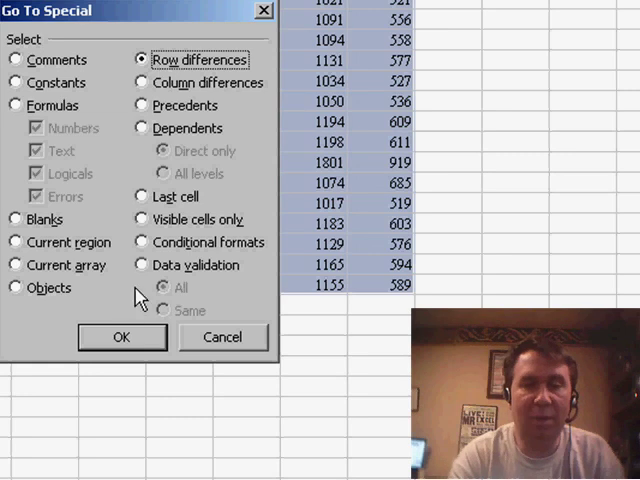
{"action": "left_click", "coordinate": [121, 337]}
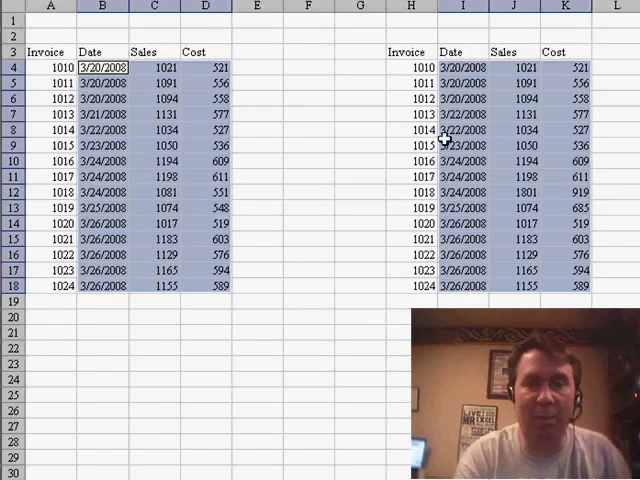
{"action": "mouse_move", "coordinate": [410, 95]}
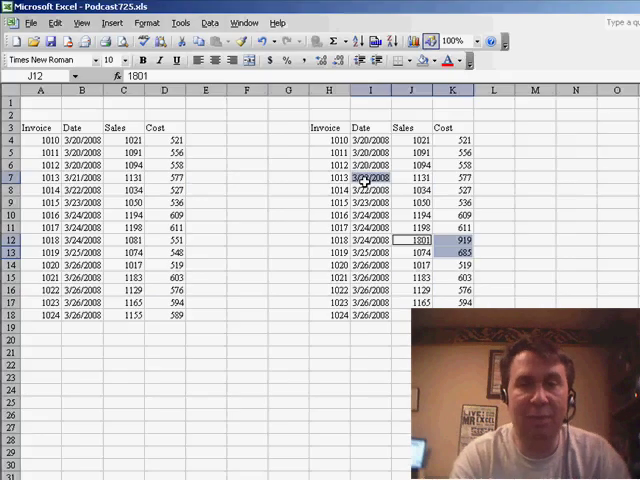
Fill the selected row-difference cells with Yellow from the Fill Color dropdown
{"action": "left_click", "coordinate": [434, 60]}
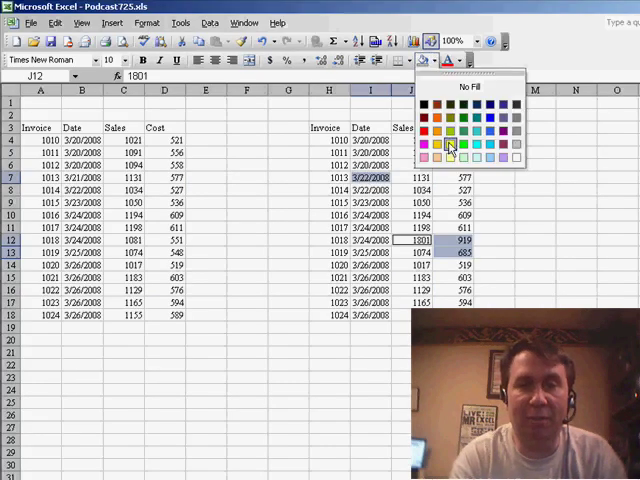
{"action": "left_click", "coordinate": [437, 140]}
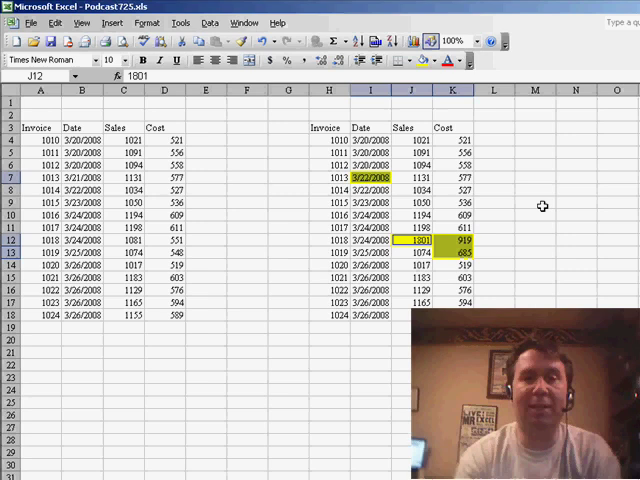